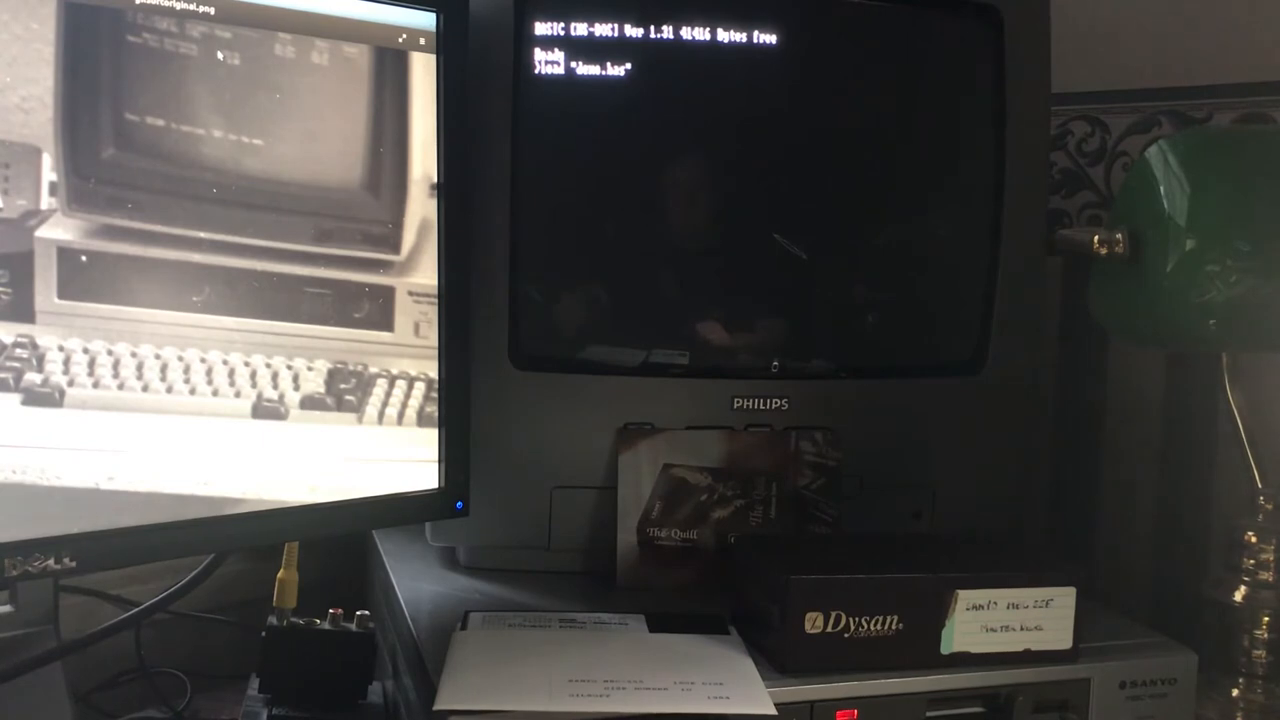
# Confirm the LOAD command at the BASIC Ready prompt with Return.
pyautogui.press('Return')
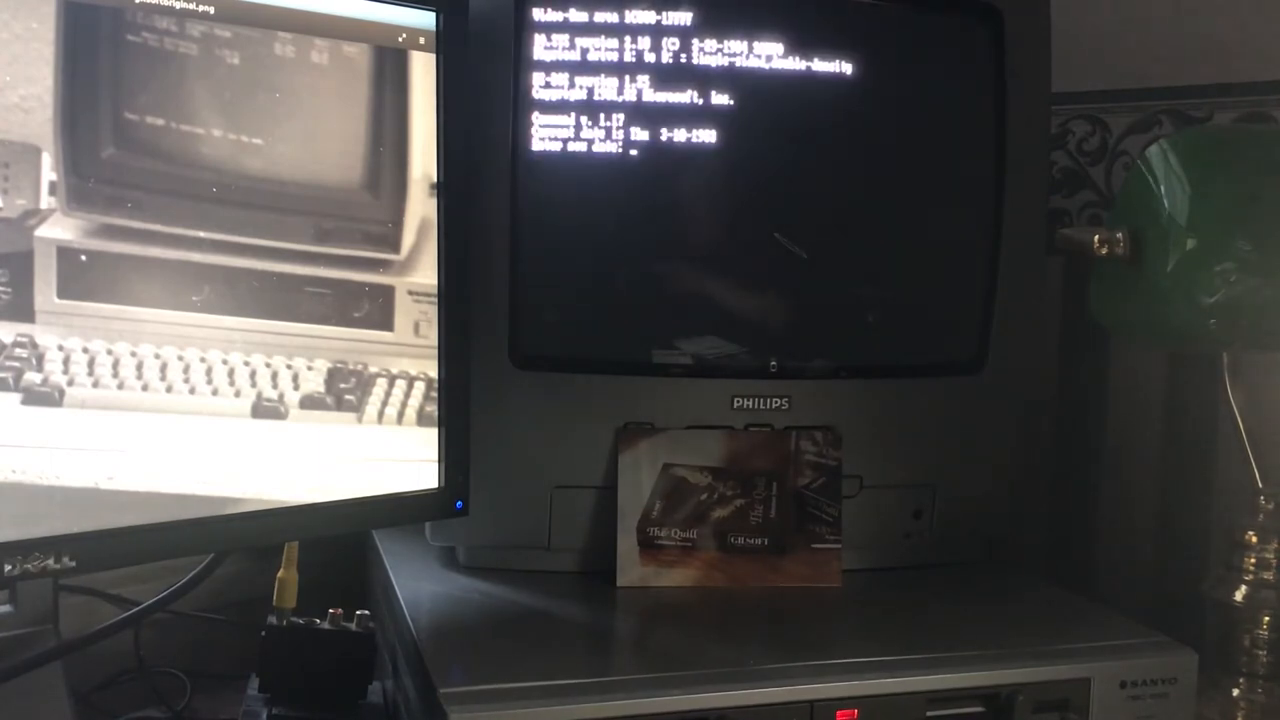
# Accept the default date at the MS-DOS Enter new date prompt.
pyautogui.press('Enter')
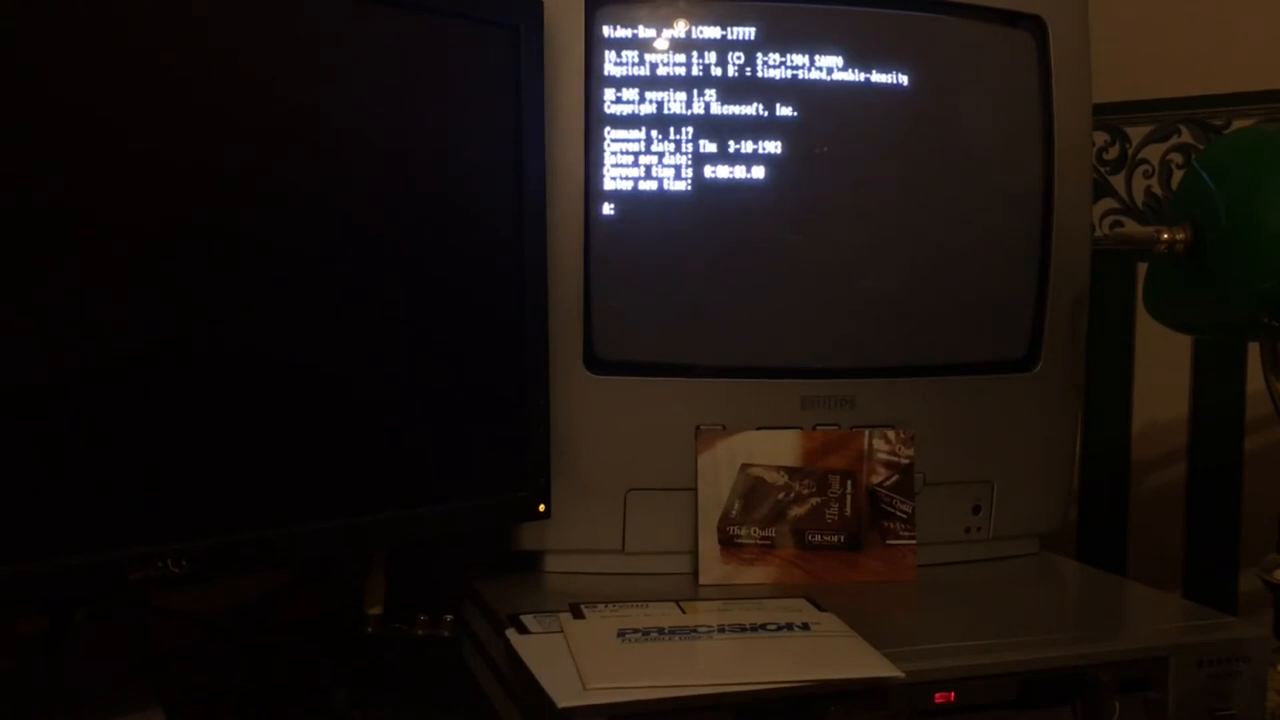
# List the DOS disk's contents with DIR at the A> prompt.
pyautogui.write('dir')
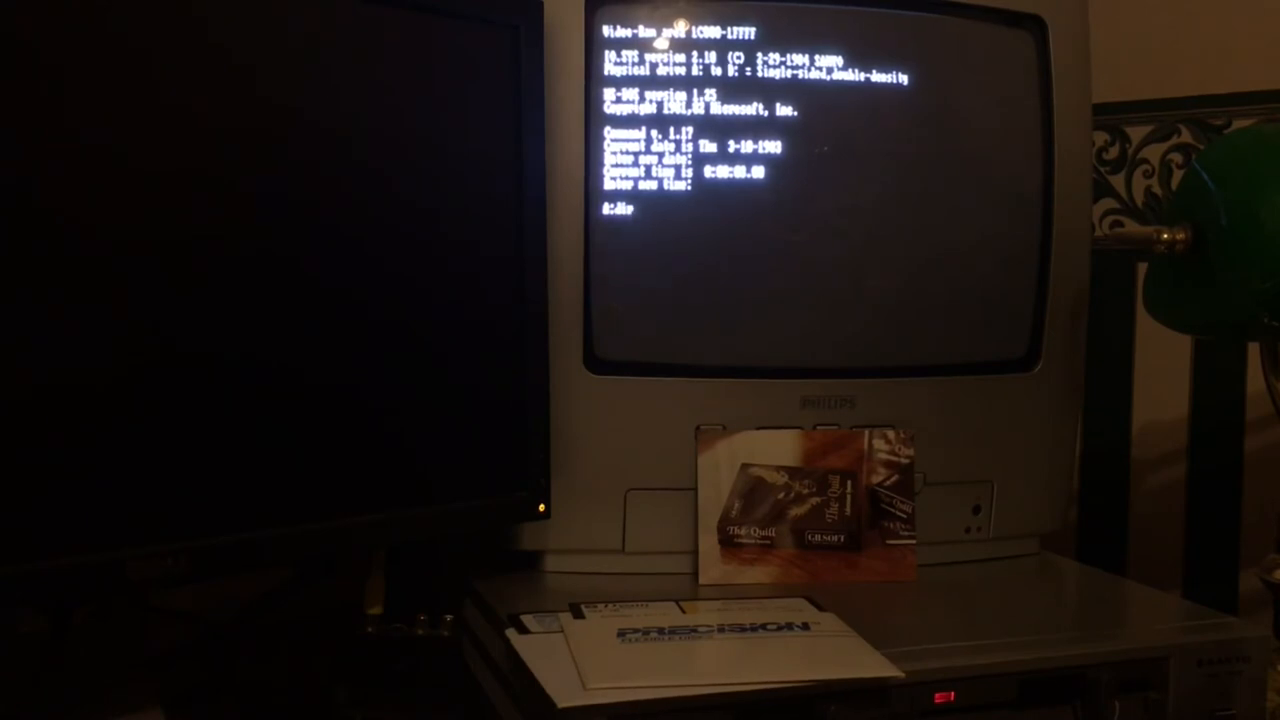
pyautogui.write('dir')
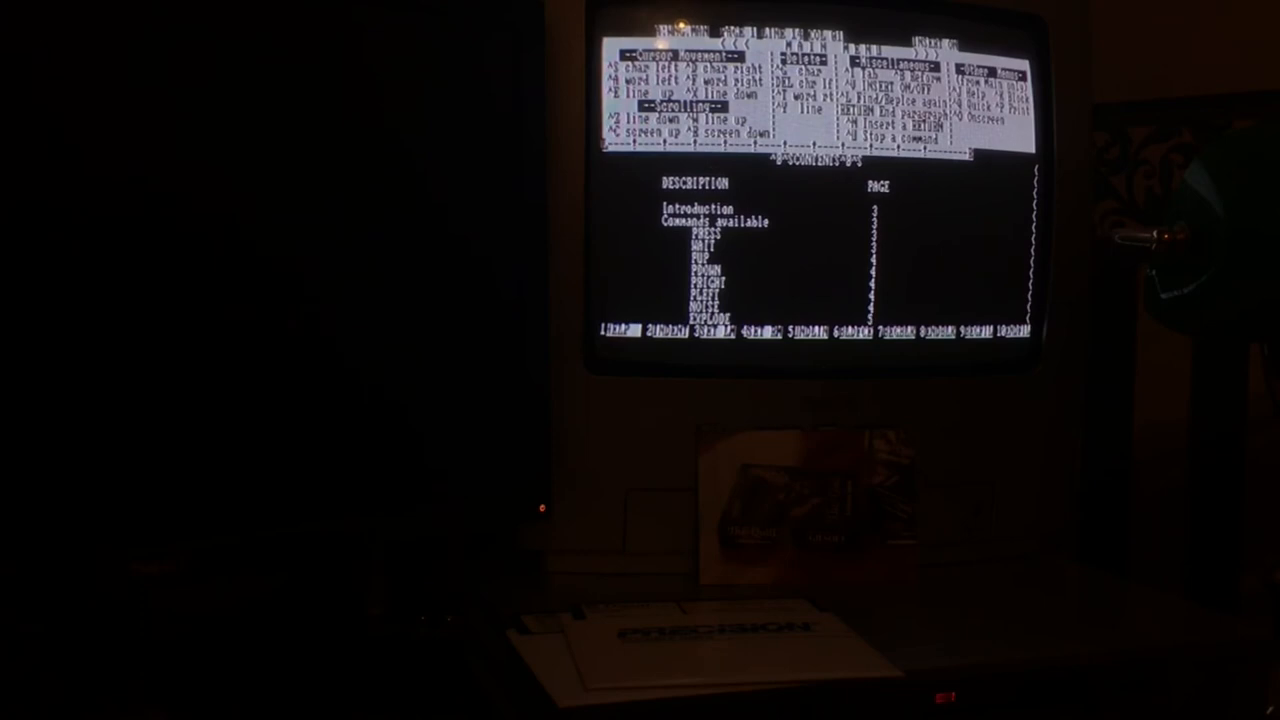
# Scroll down the manual's contents page to the Window graphics system entries.
pyautogui.scroll(-3)
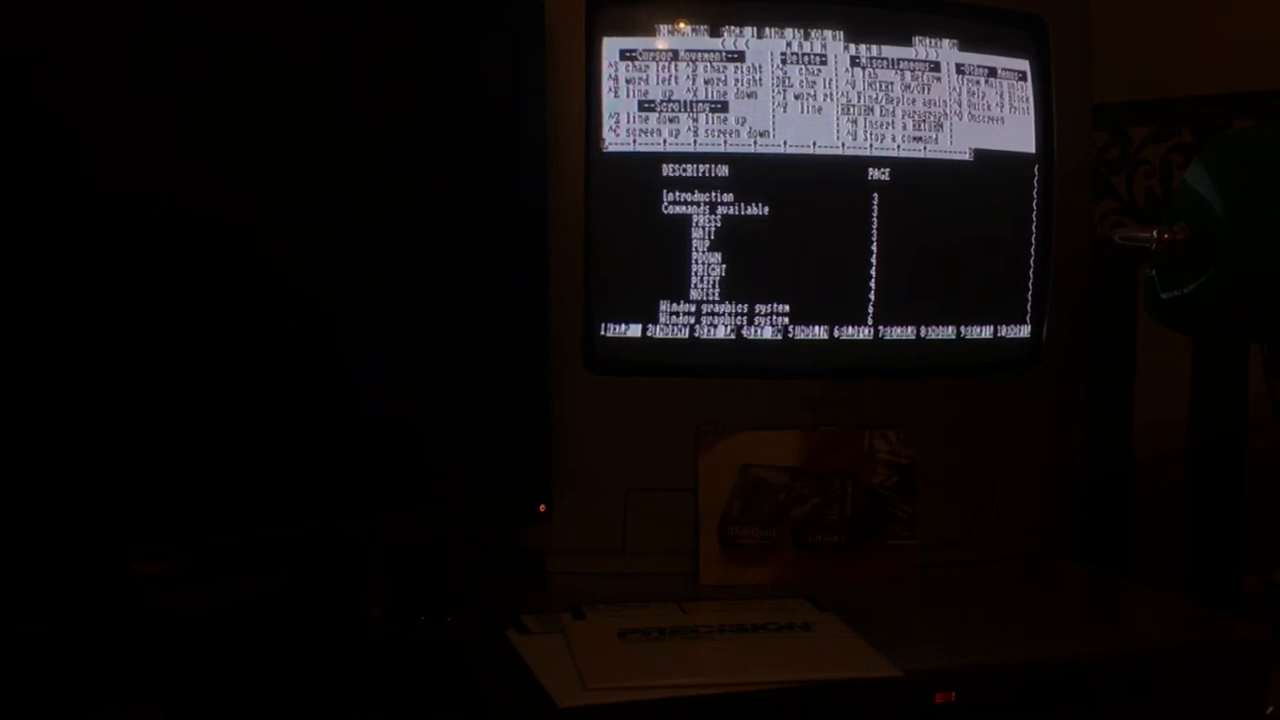